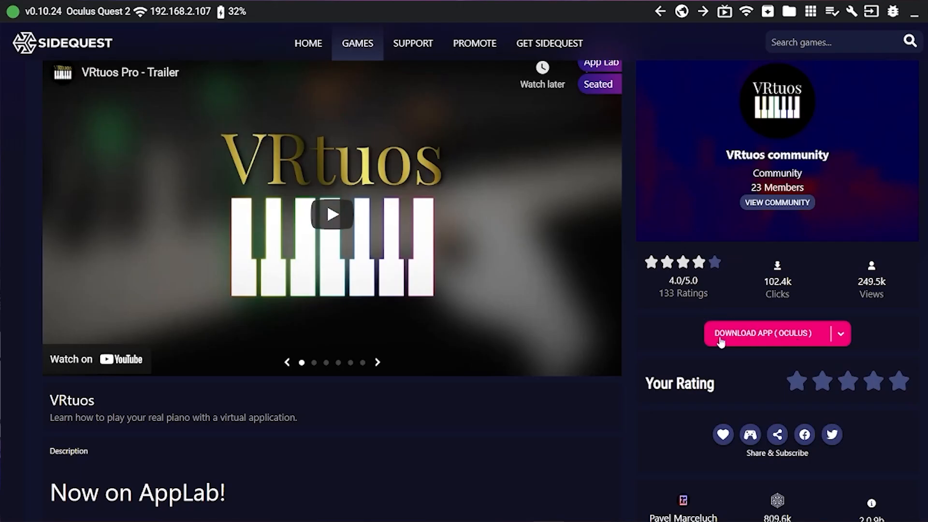
- Scroll the App Lab blog post past the game grid to the SideQuest URL paragraph
click(766, 333)
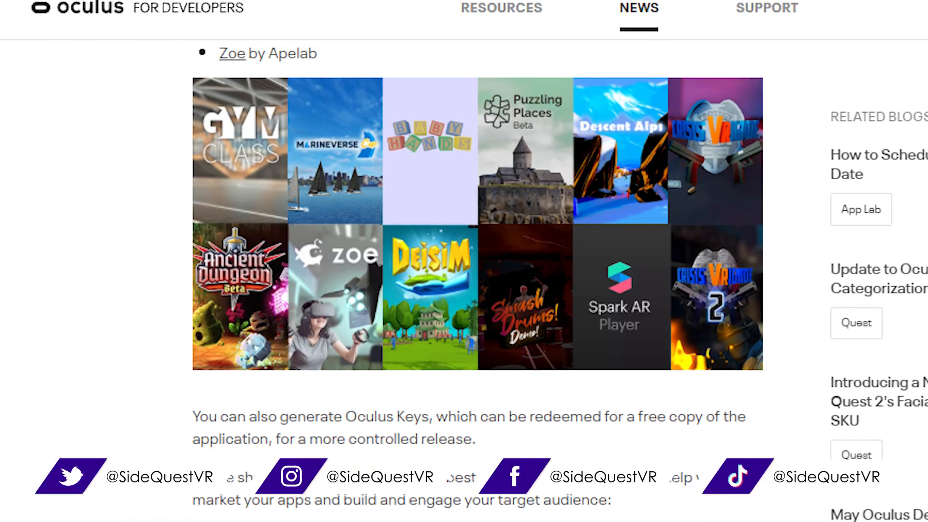
scroll(down, 3)
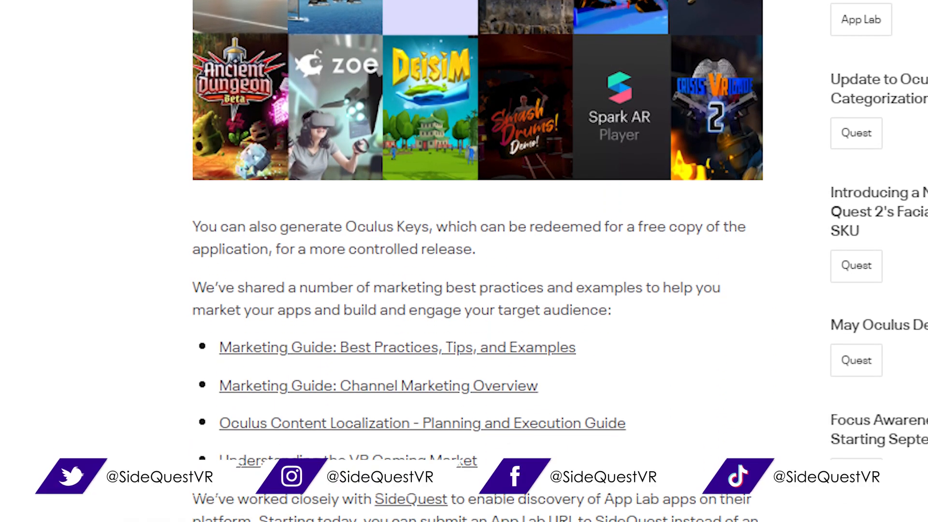
scroll(down, 3)
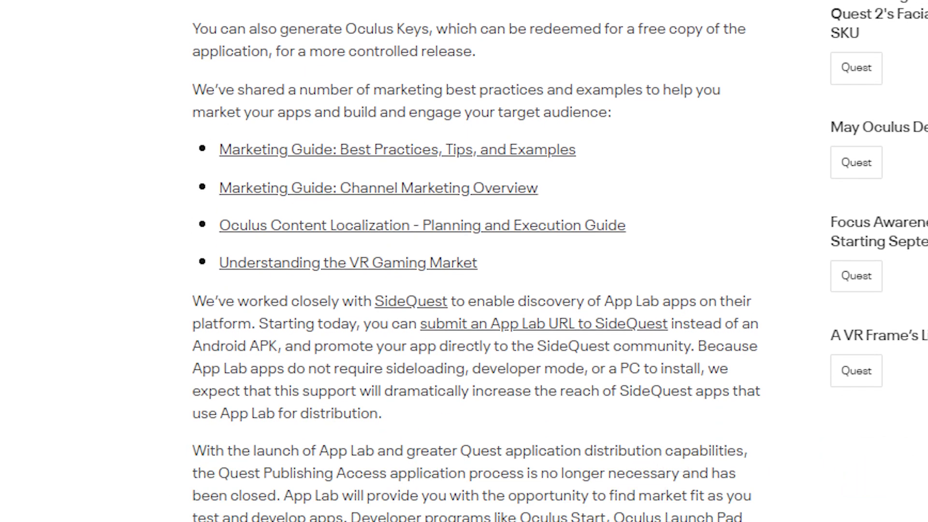
click(586, 499)
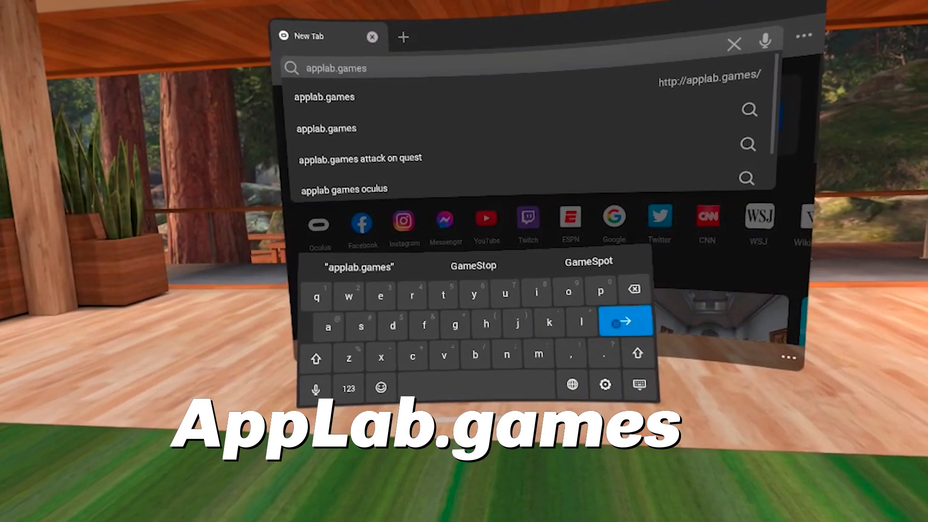
- Visit applab.games and open the Aim XR listing in the Oculus Store
click(623, 320)
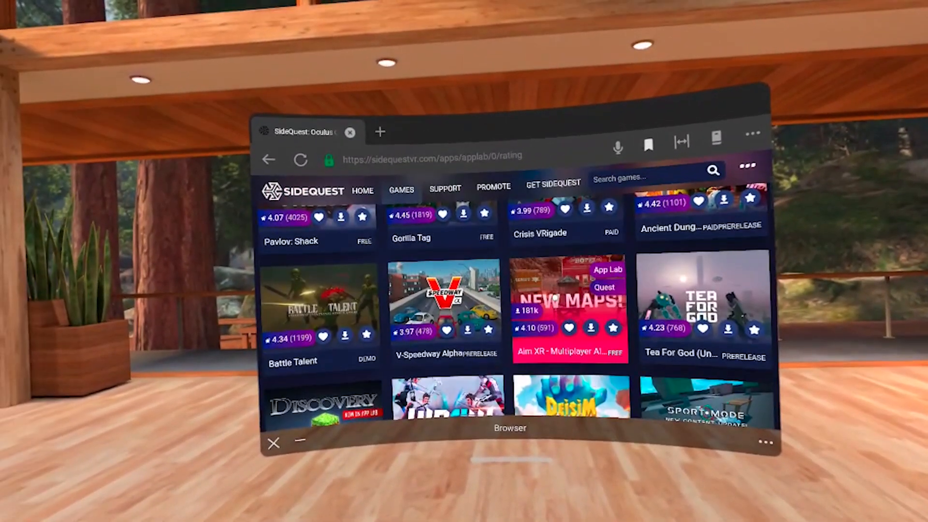
click(568, 308)
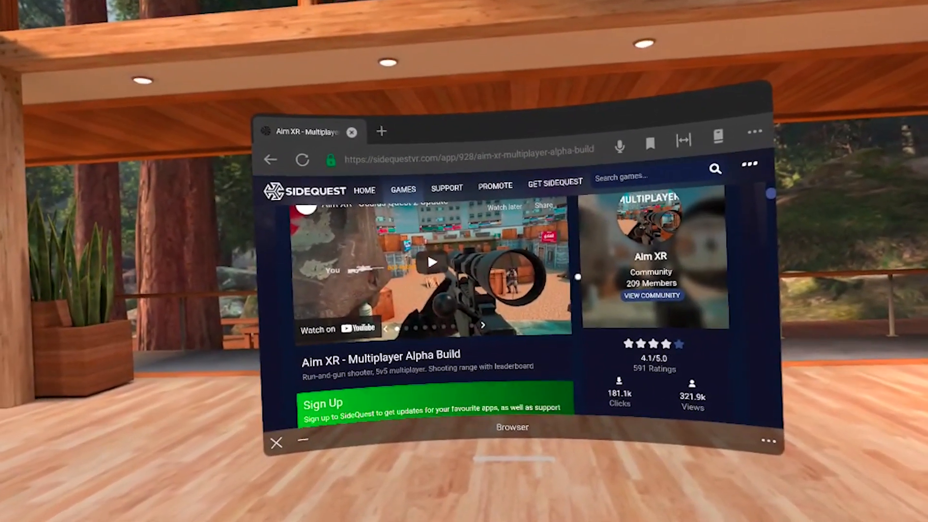
scroll(down, 3)
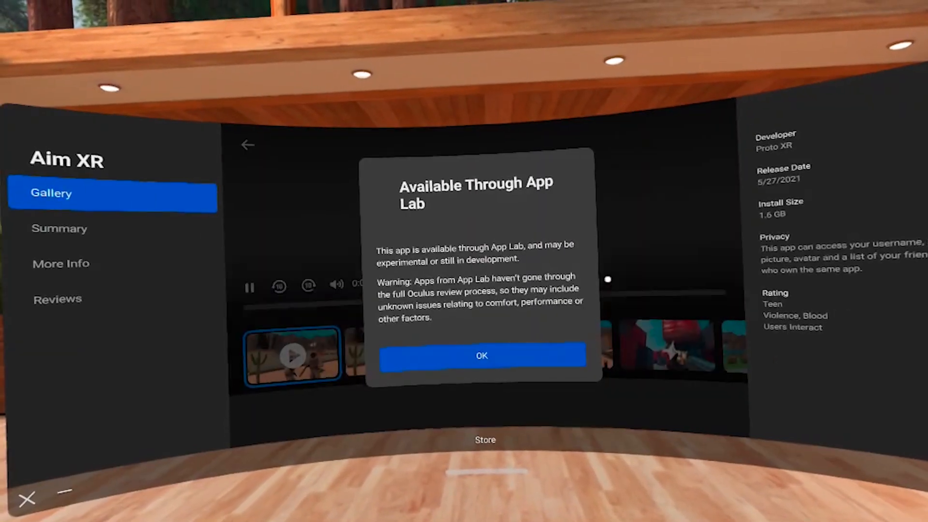
- Acknowledge the App Lab notice and start the Aim XR download
click(482, 355)
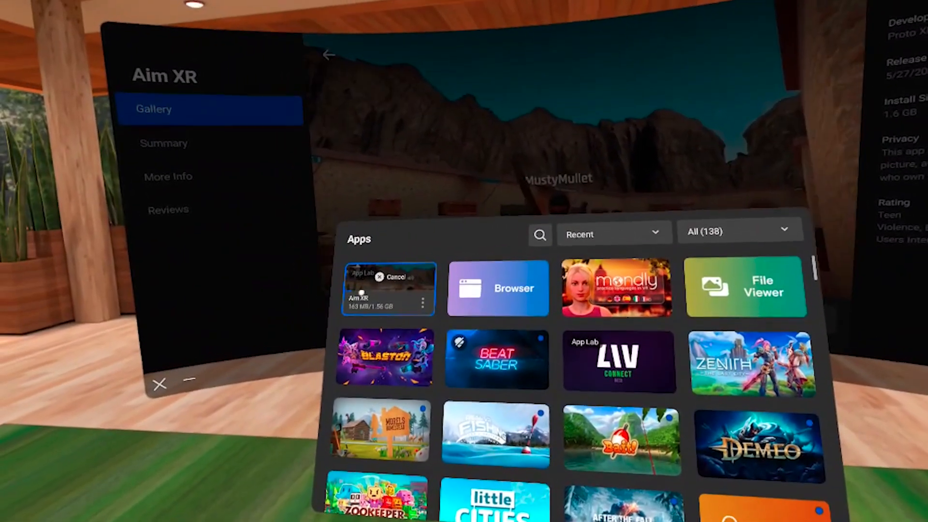
scroll(down, 3)
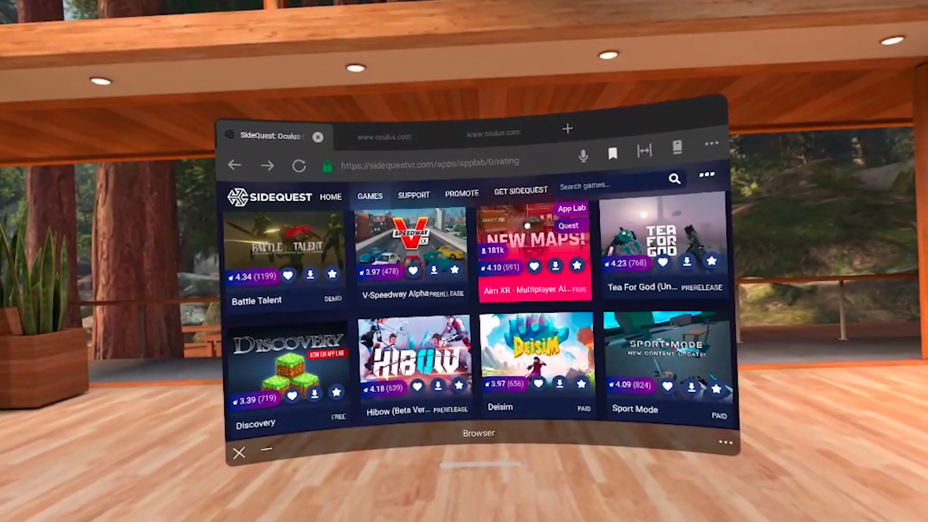
- Open the Aim XR - Multiplayer Alpha Build page from SideQuest's App Lab grid
click(534, 249)
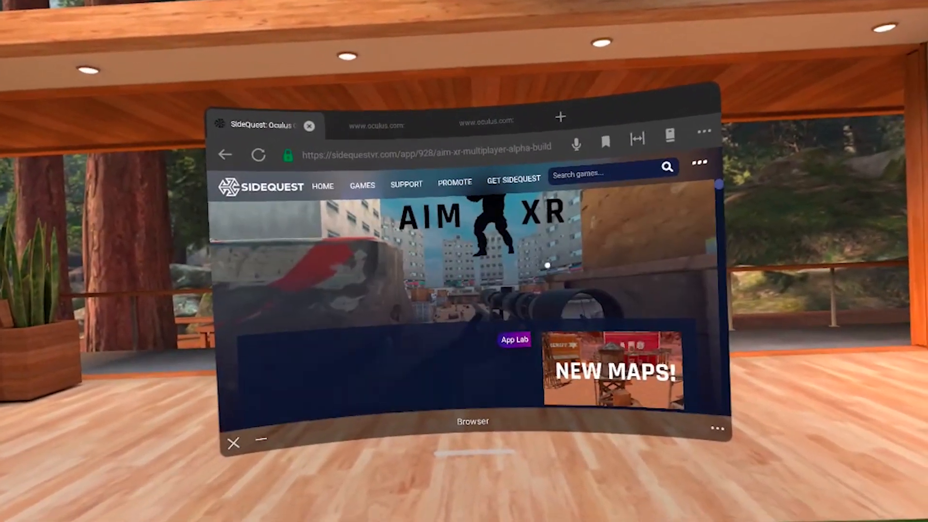
scroll(down, 3)
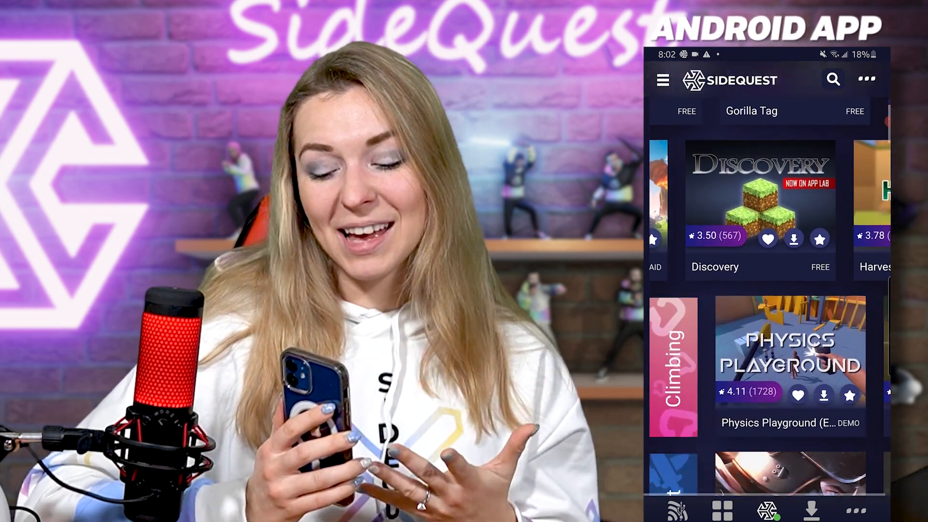
scroll(down, 3)
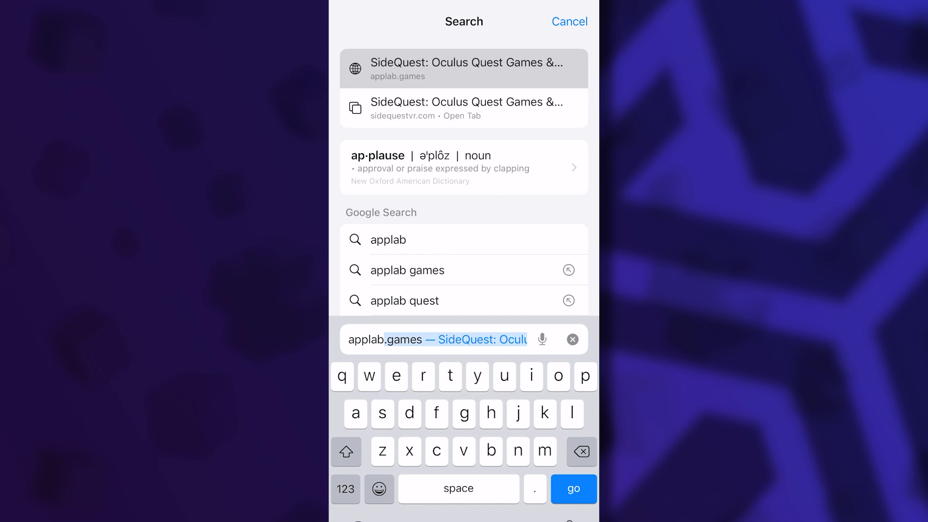
- Open Ancient Dungeon's $19.99 Meta Quest listing via applab.games, dismissing the App Lab notice
click(464, 68)
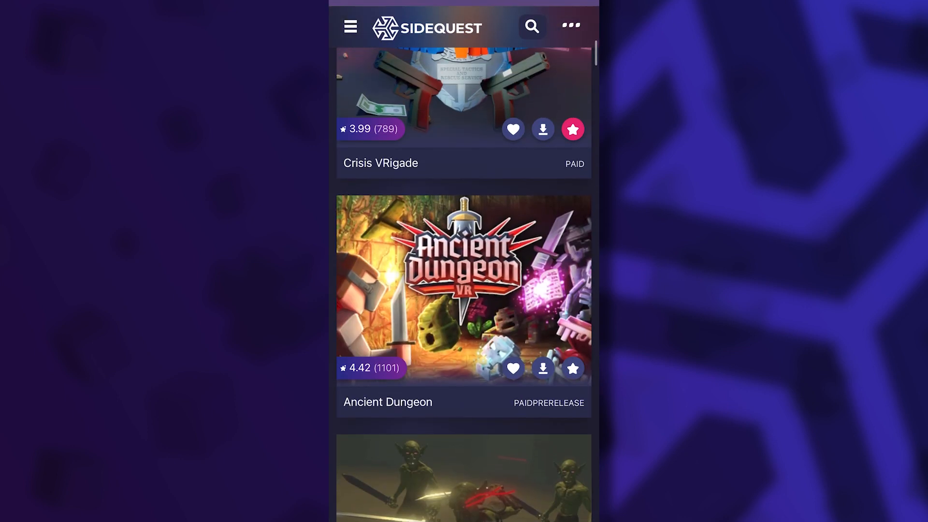
click(463, 290)
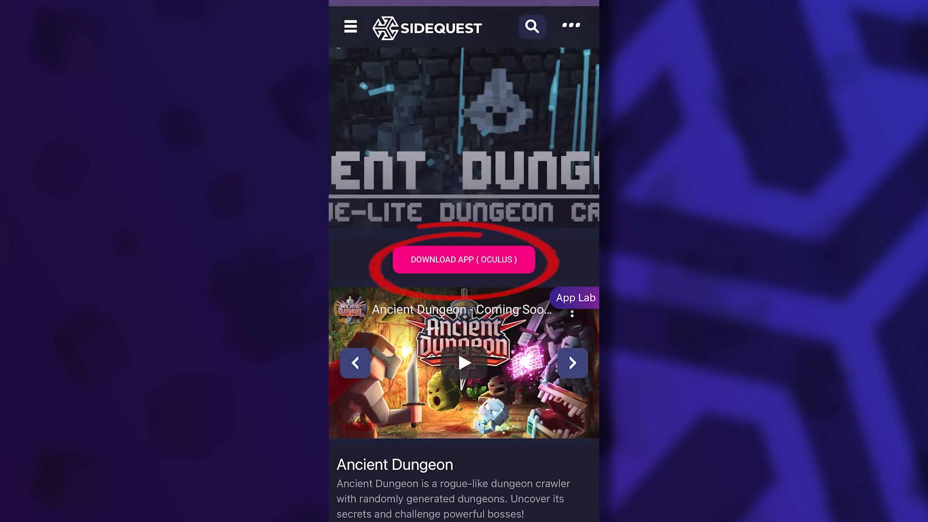
click(464, 259)
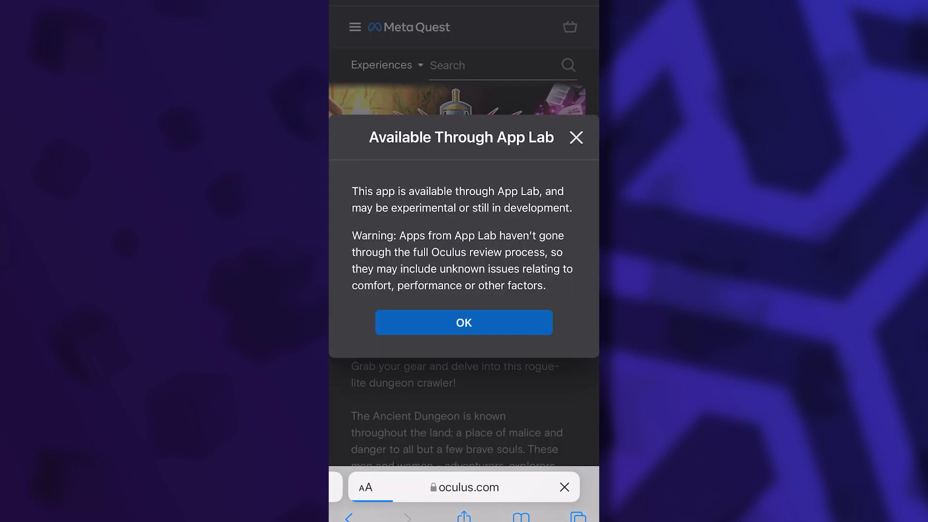
click(463, 322)
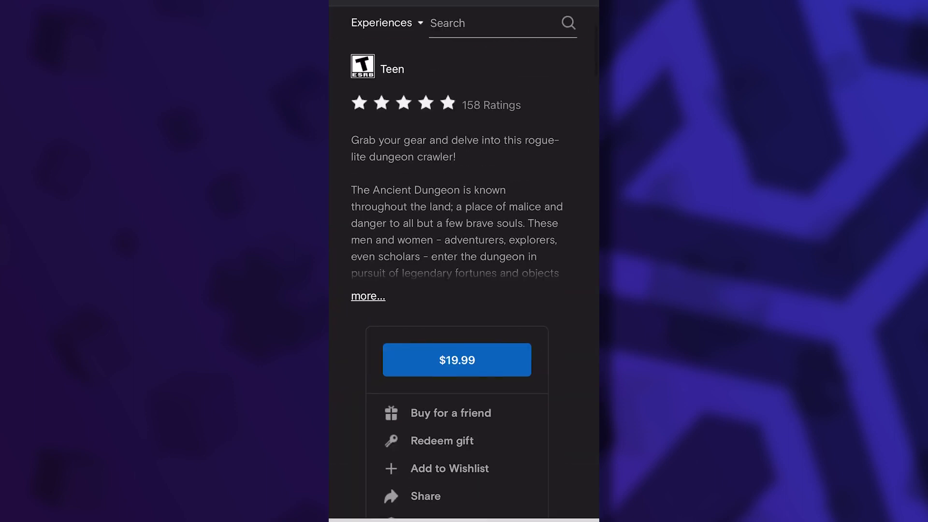
click(456, 360)
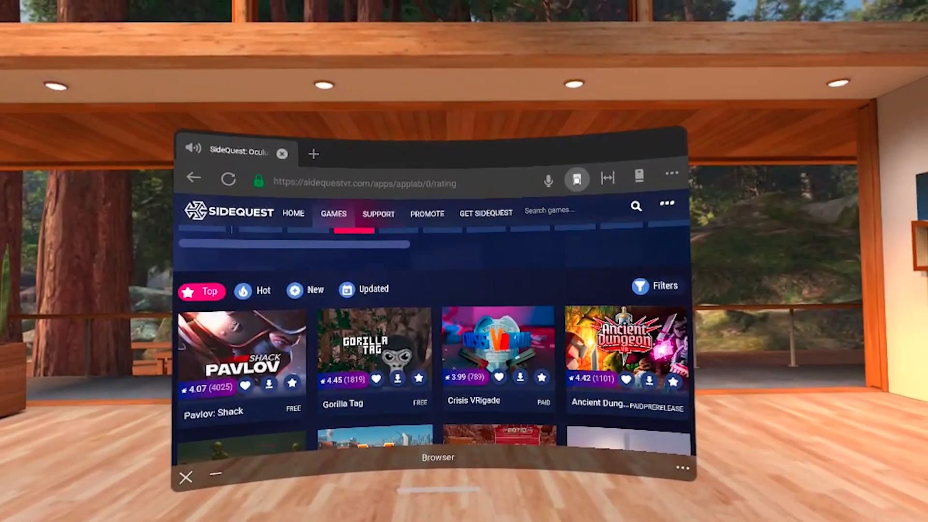
- Open the Create Bookmark dialog for SideQuest's App Lab games page
click(575, 179)
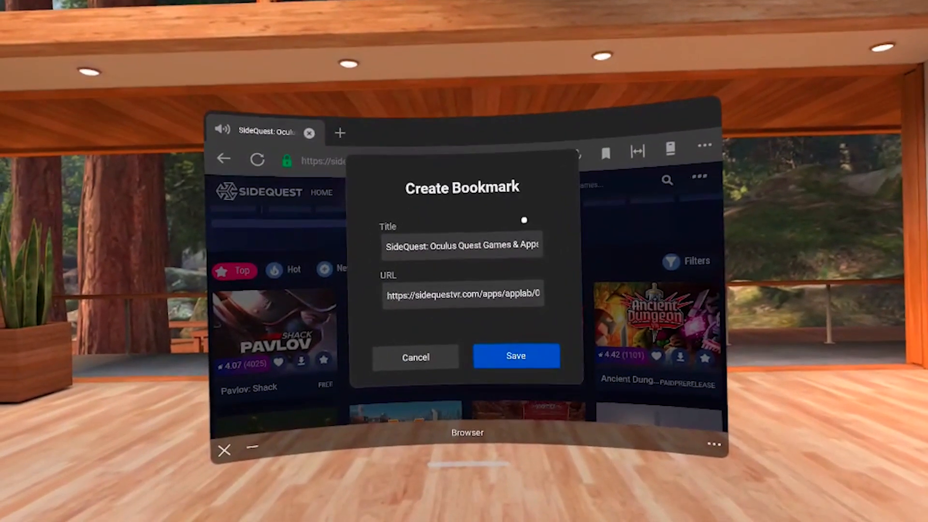